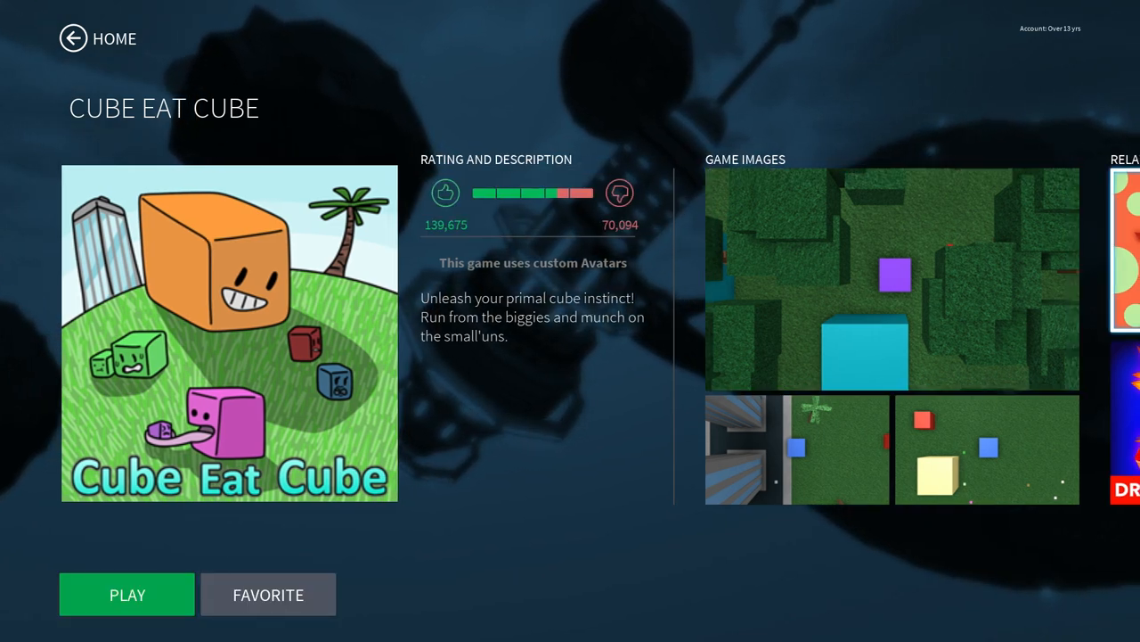
# Start Cube Eat Cube using the PLAY button on its game page
pyautogui.click(888, 282)
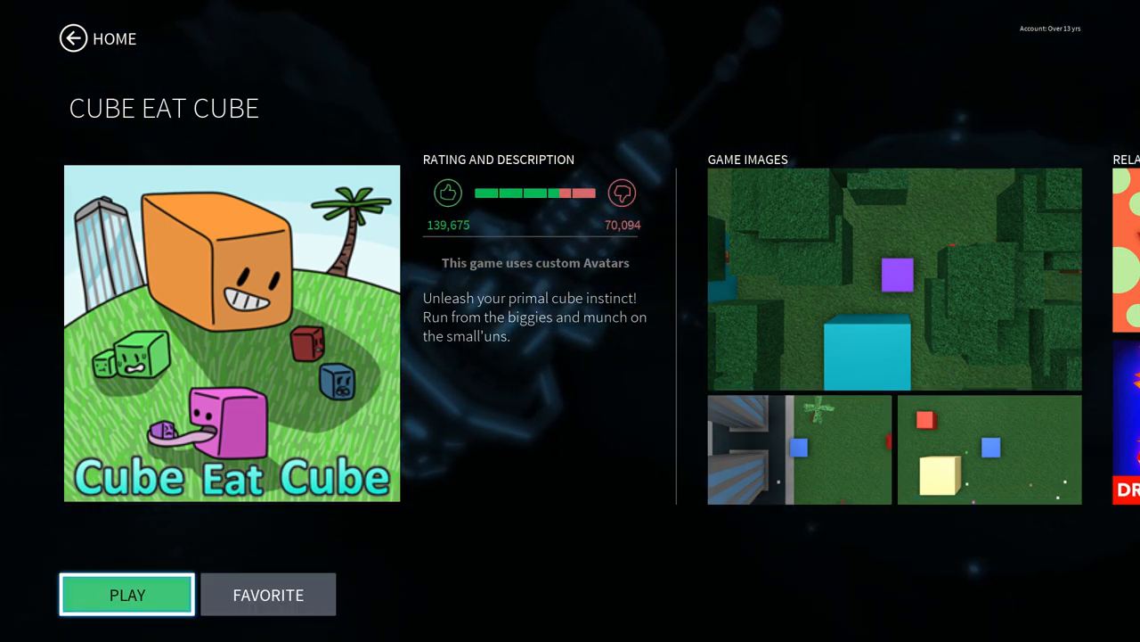
pyautogui.click(126, 594)
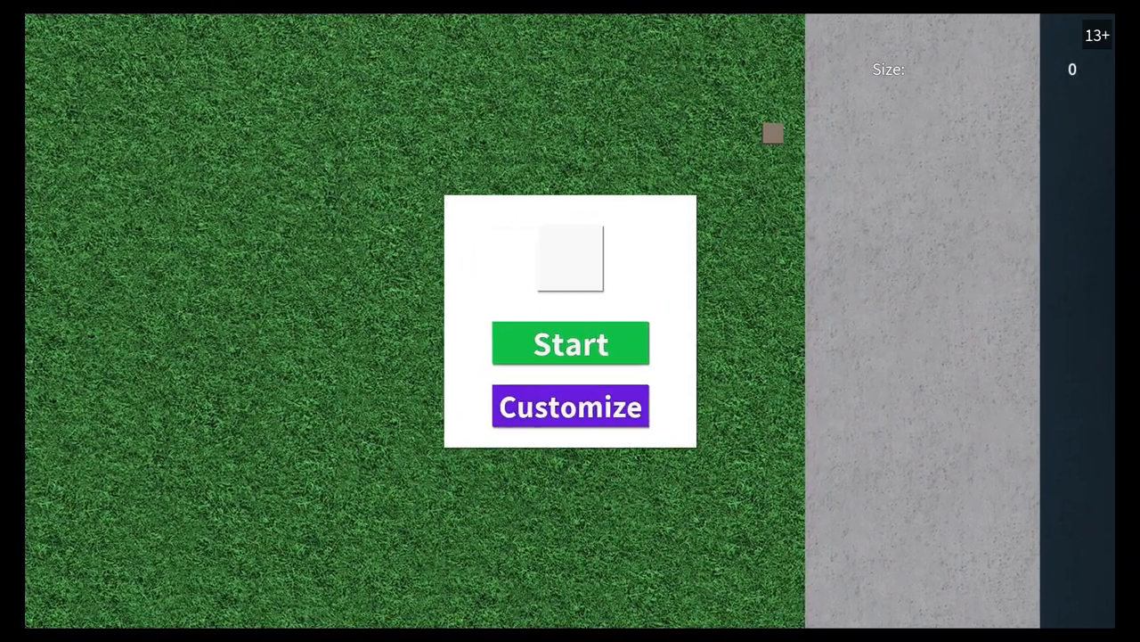
# Customize the player cube to brown and start the round
pyautogui.click(571, 407)
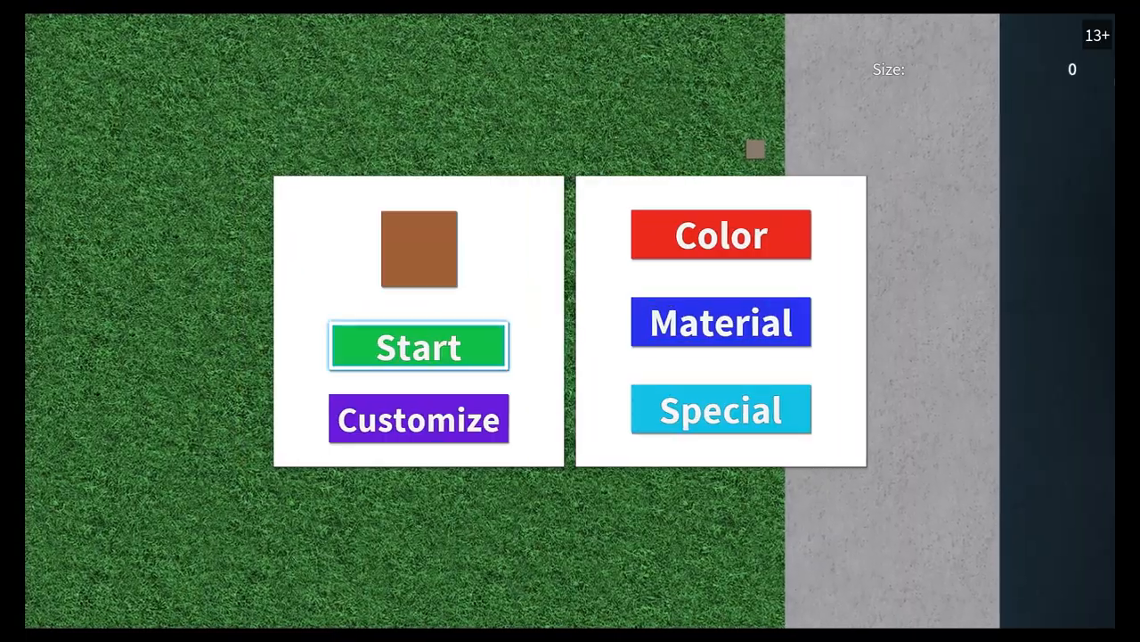
pyautogui.click(418, 347)
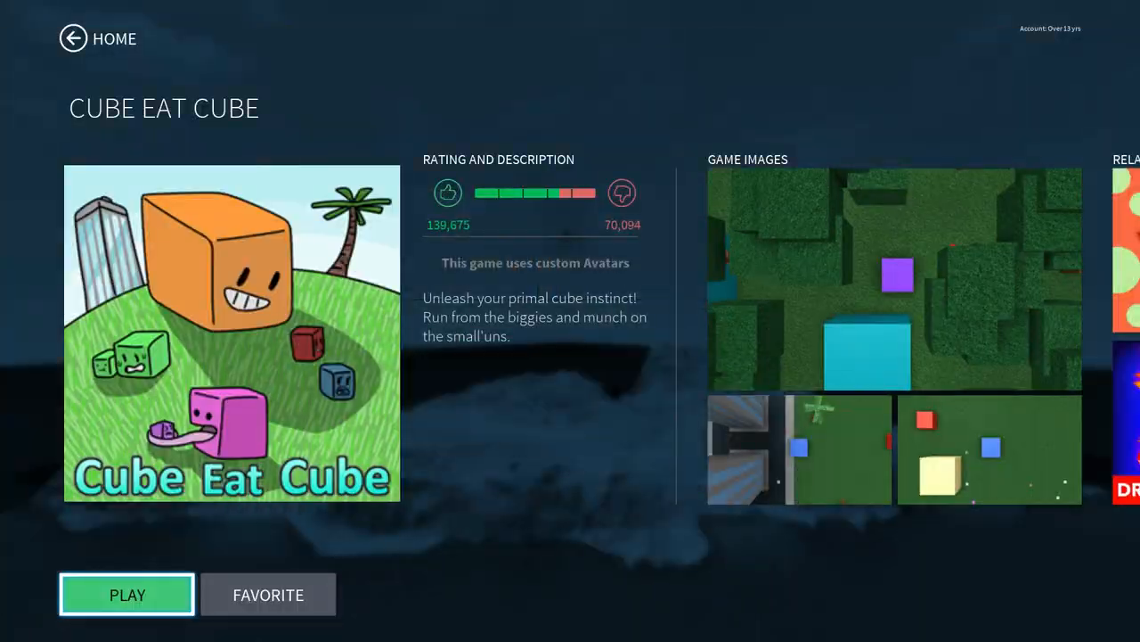
# Thumbs-up Cube Eat Cube, raising its likes to 139,676, then go back home
pyautogui.click(449, 192)
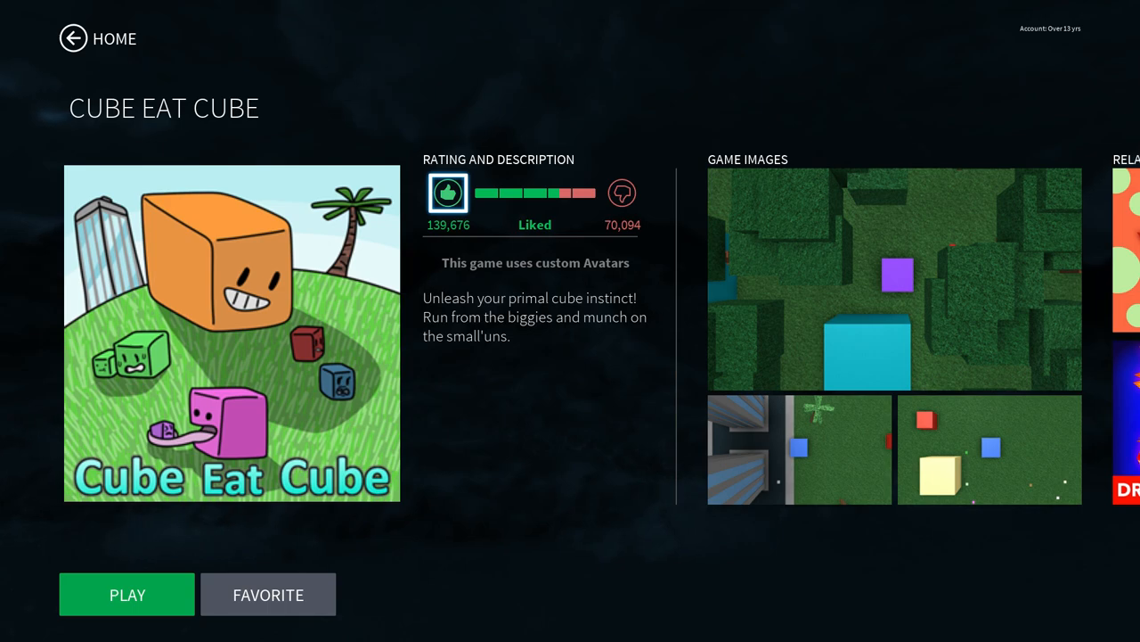
pyautogui.click(72, 38)
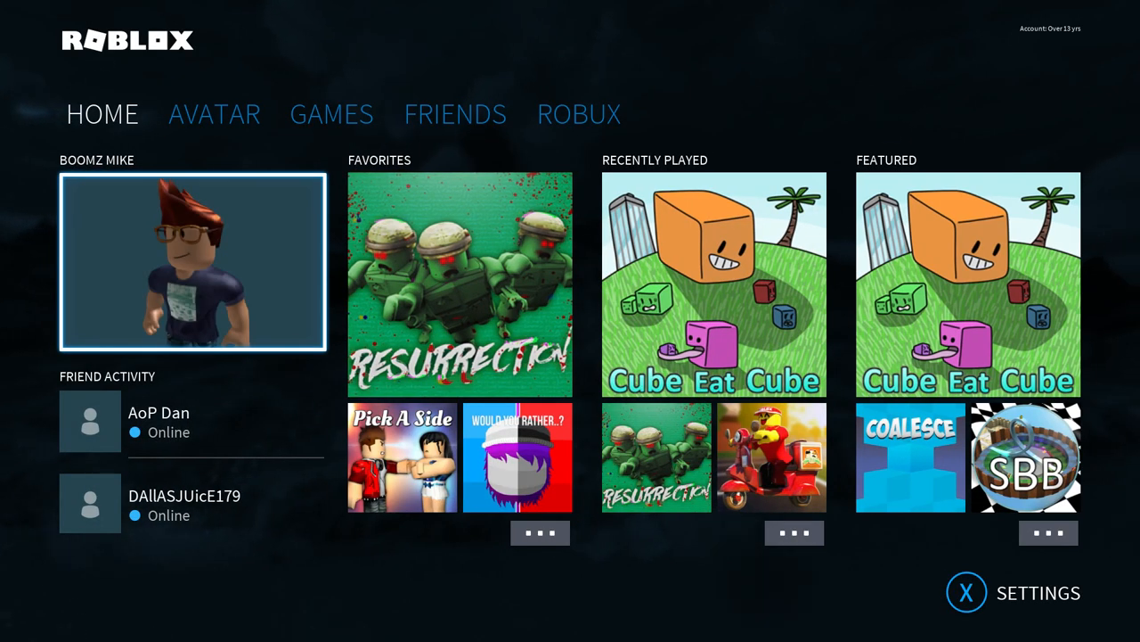